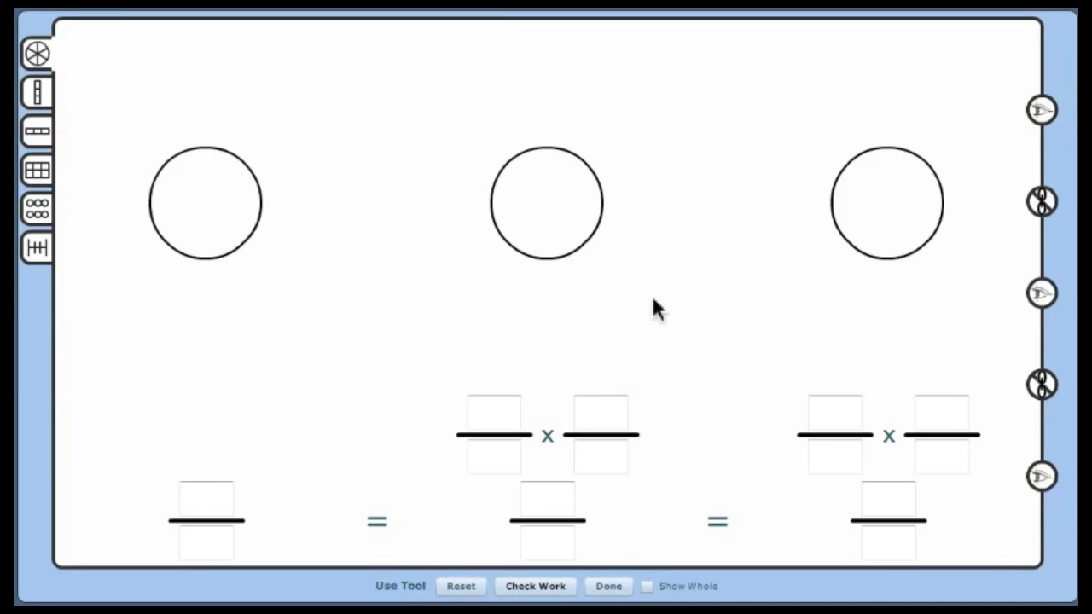
mouse_move(770, 313)
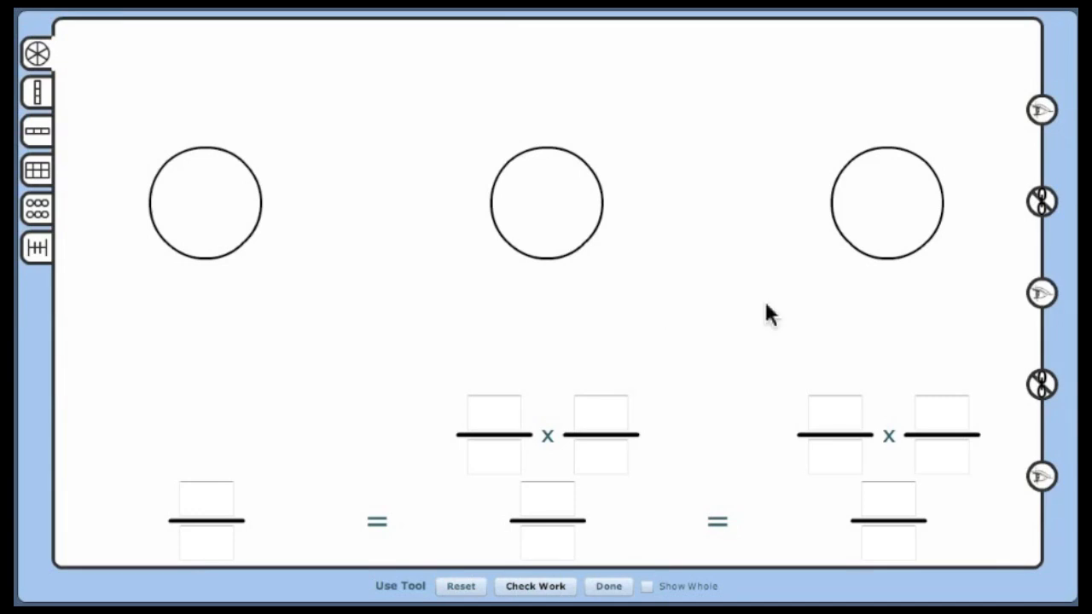
mouse_move(939, 261)
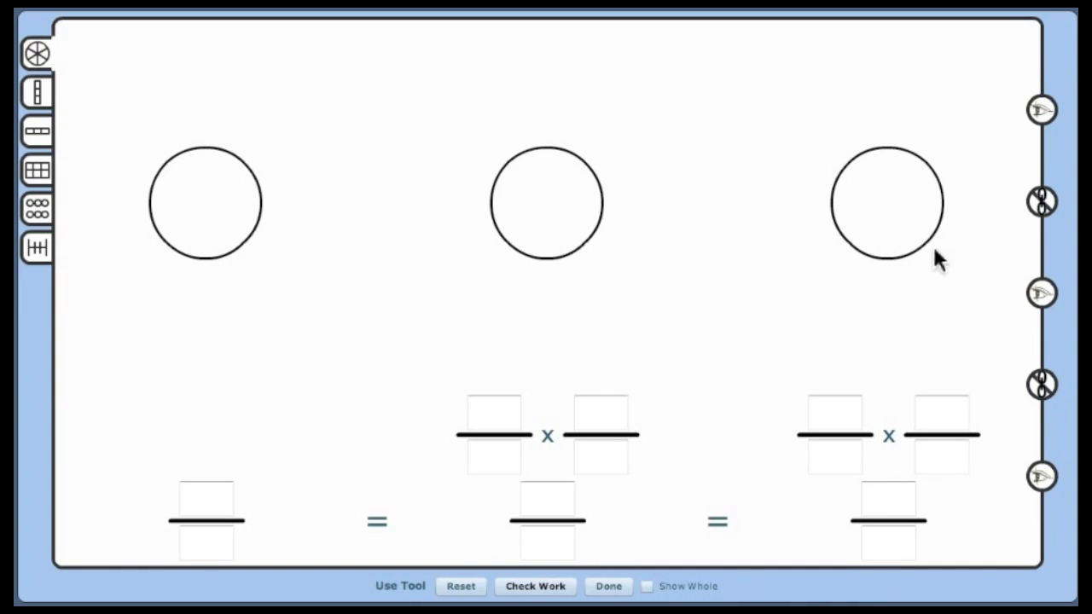
mouse_move(980, 150)
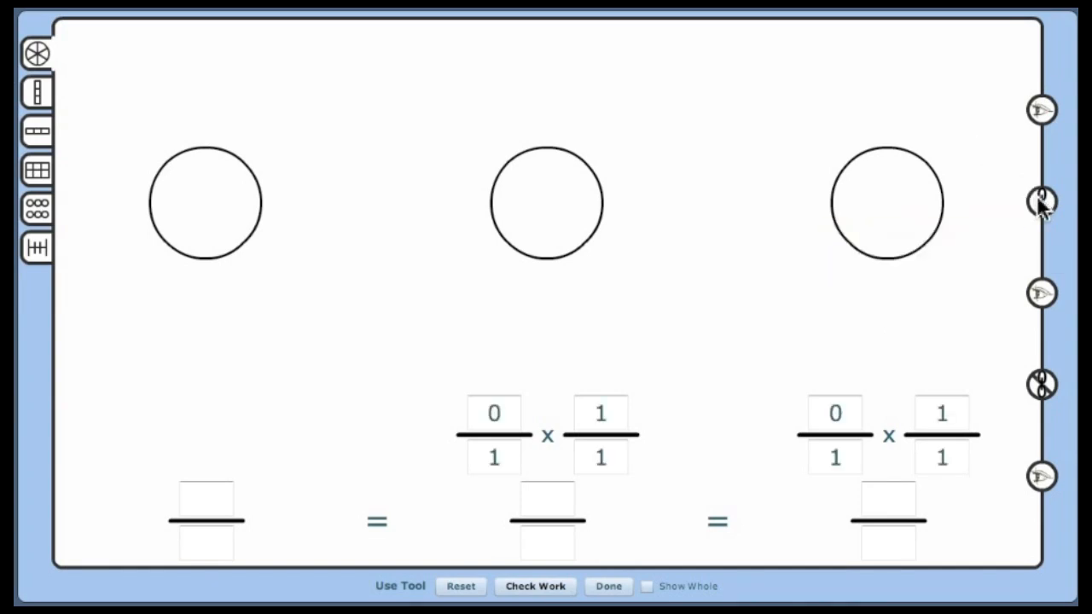
mouse_move(1011, 400)
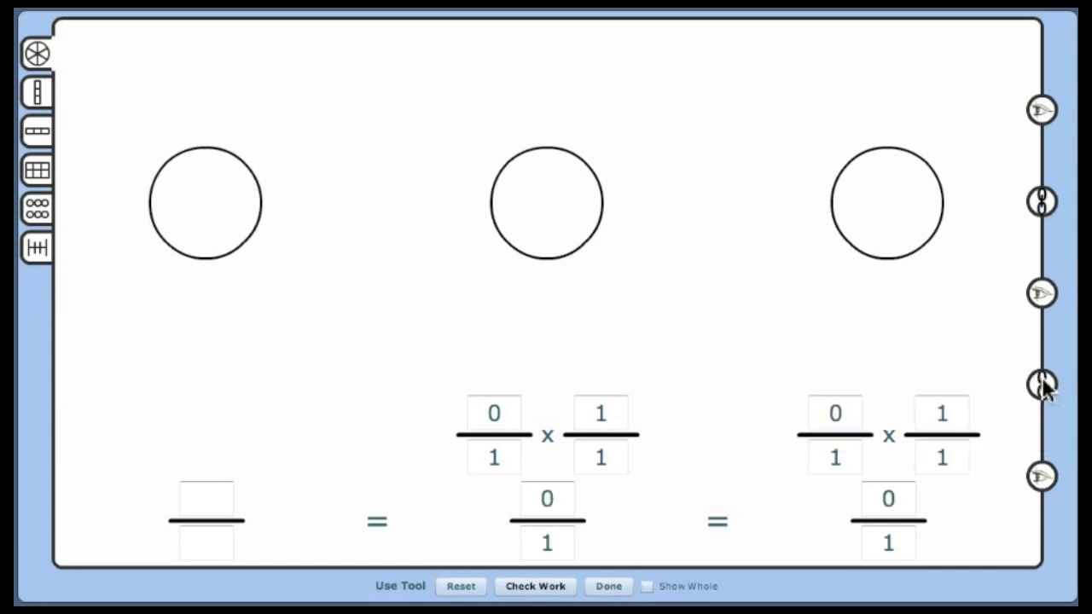
mouse_move(902, 371)
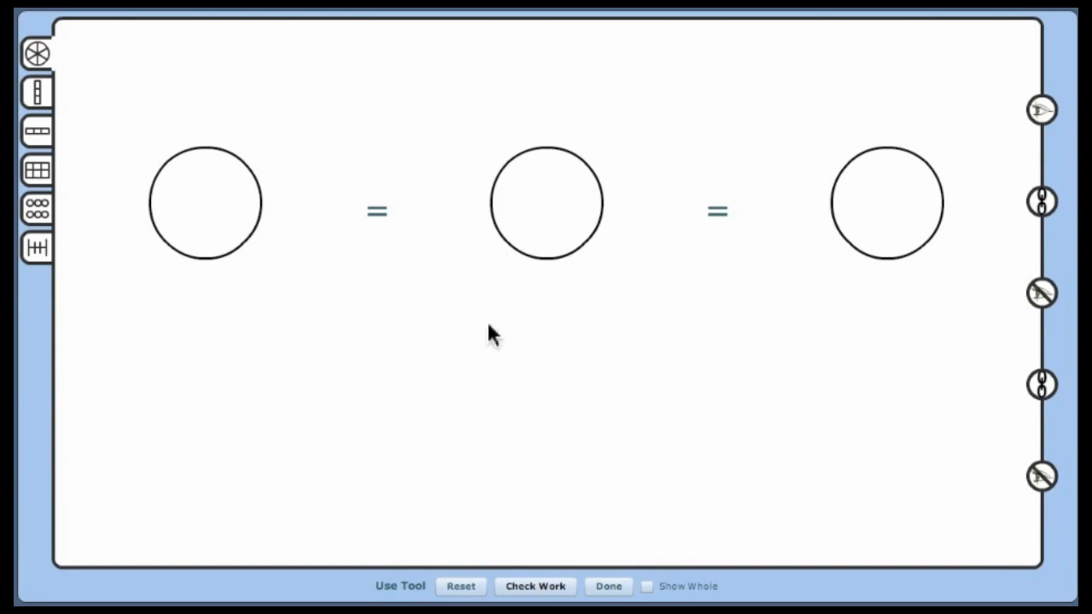
Replace the circles with vertical bars, split the first into fifths, and shade the third bar's lower parts.
left_click(35, 93)
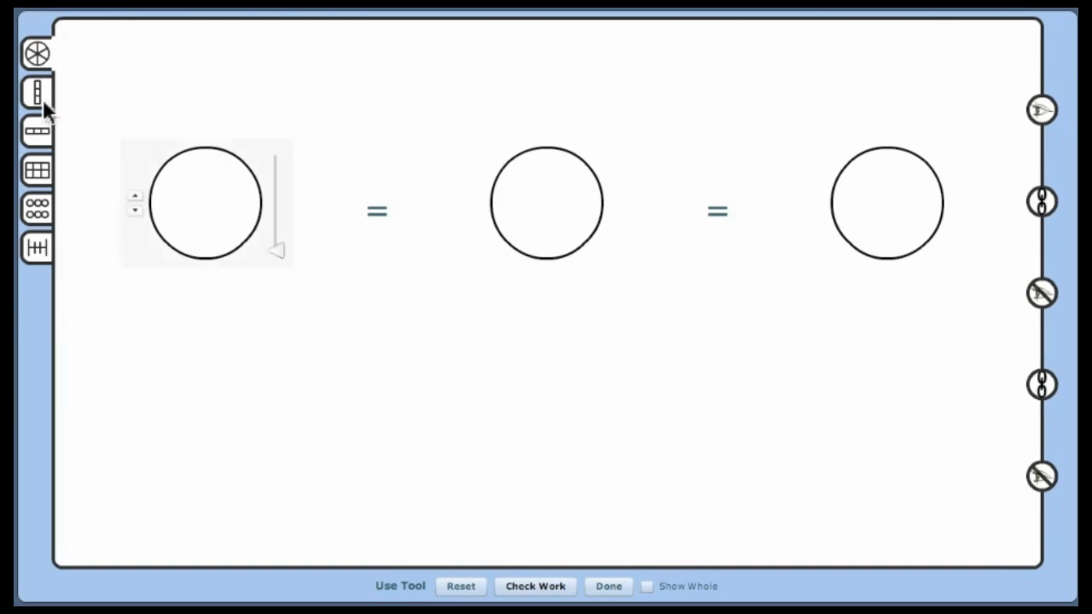
left_click(35, 92)
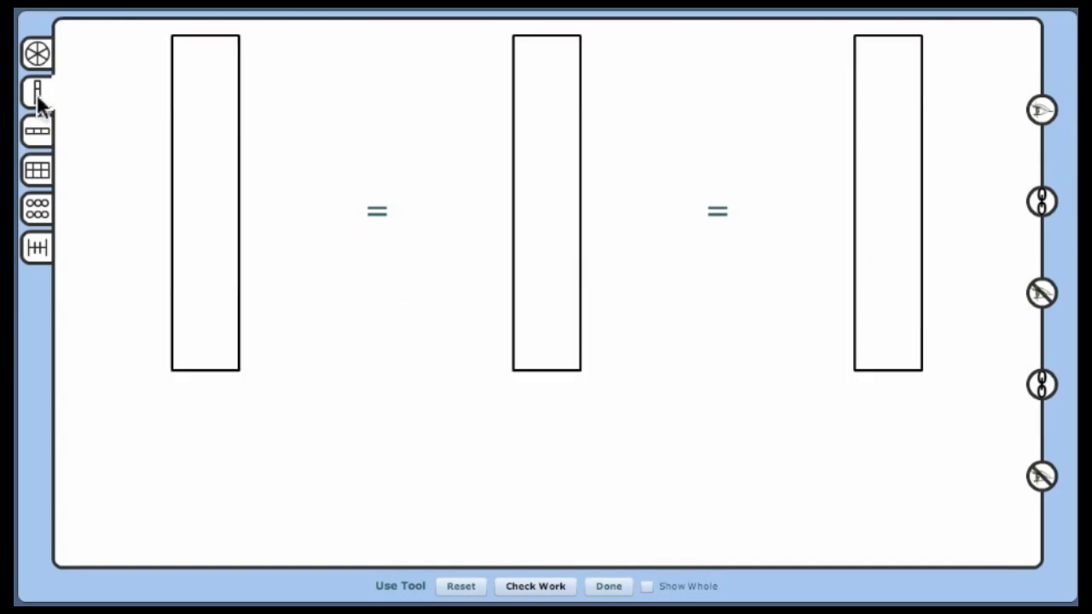
left_click(36, 92)
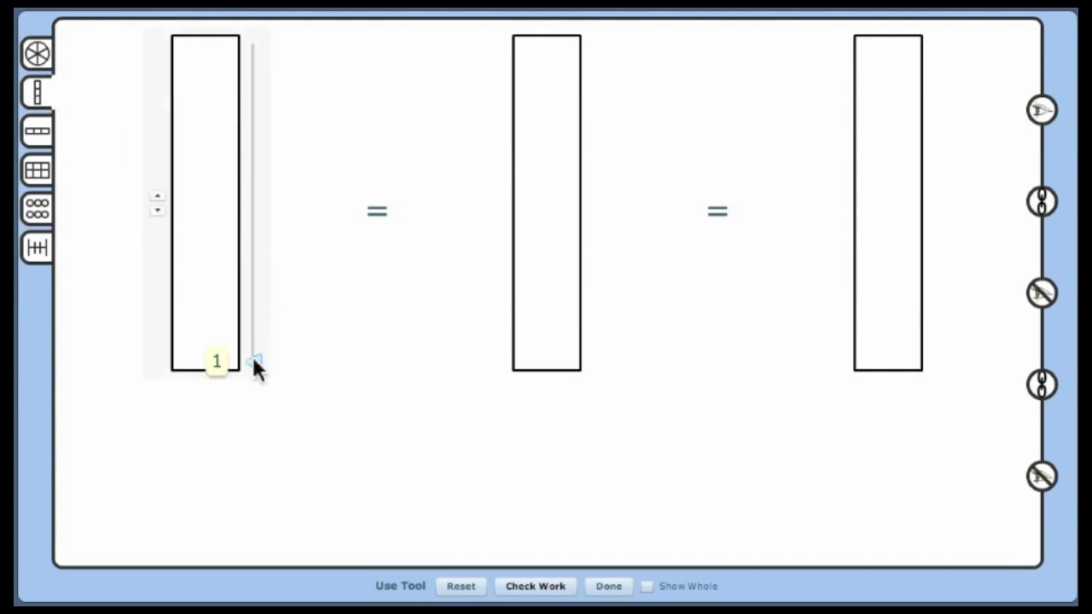
left_click_drag(256, 362, 256, 307)
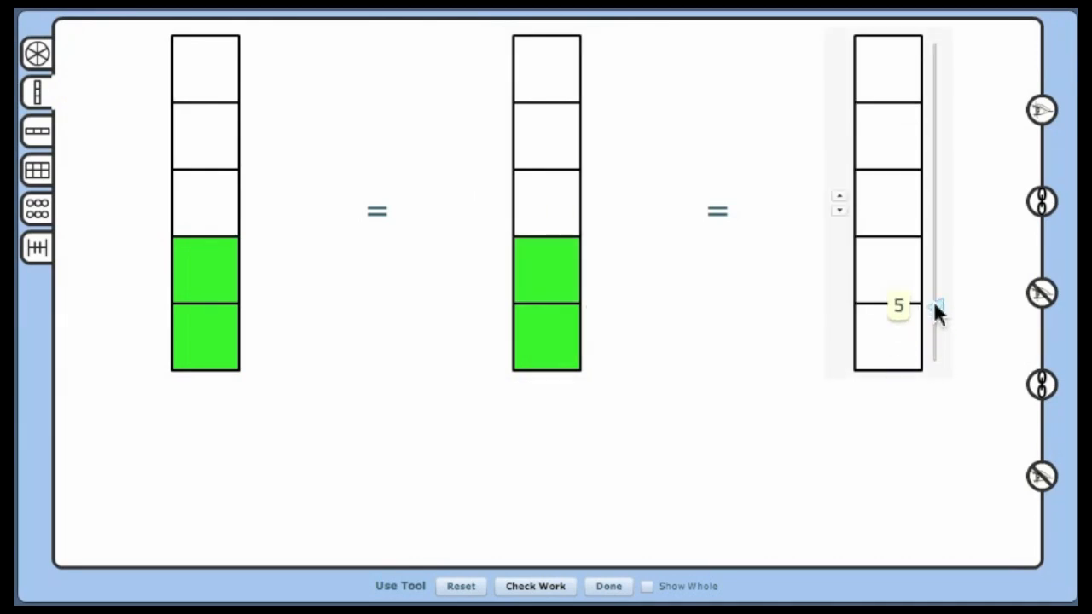
left_click(839, 196)
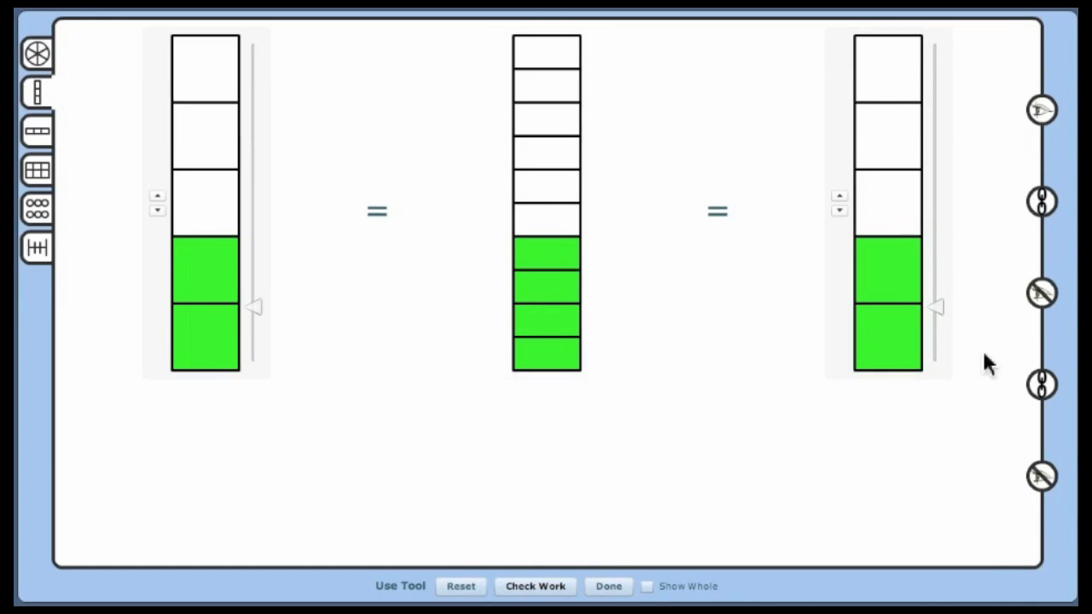
mouse_move(938, 322)
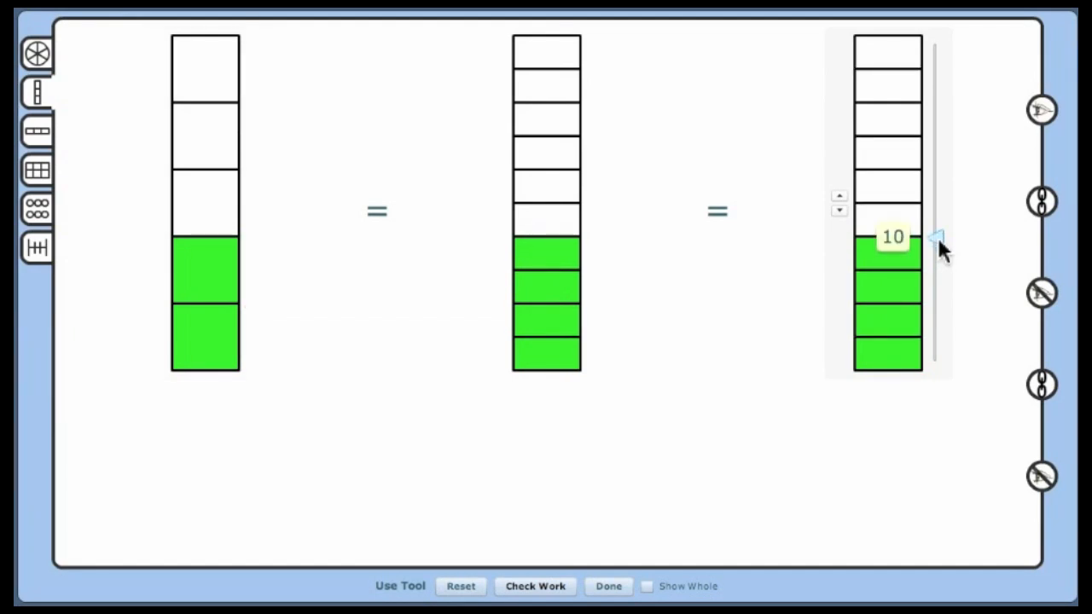
mouse_move(938, 243)
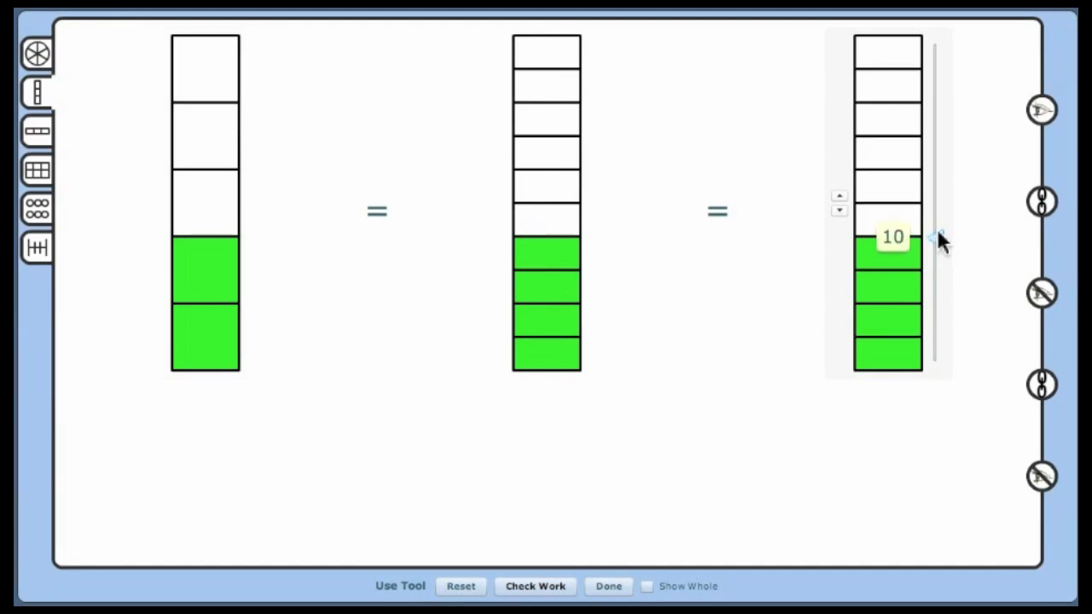
Divide the third bar into fifteen parts so six are shaded, showing 6/15.
left_click(839, 196)
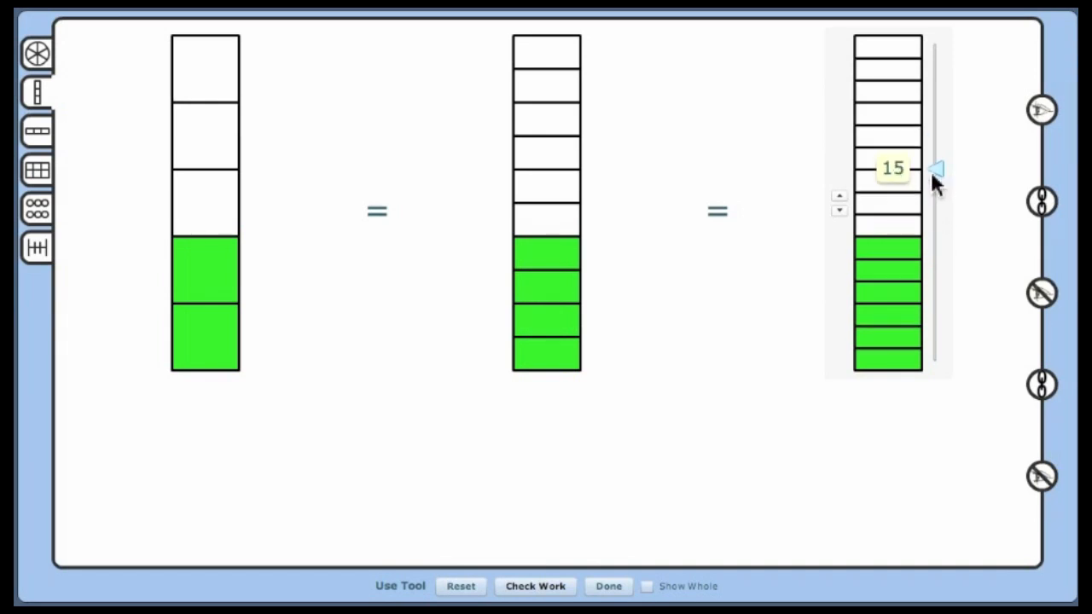
mouse_move(749, 305)
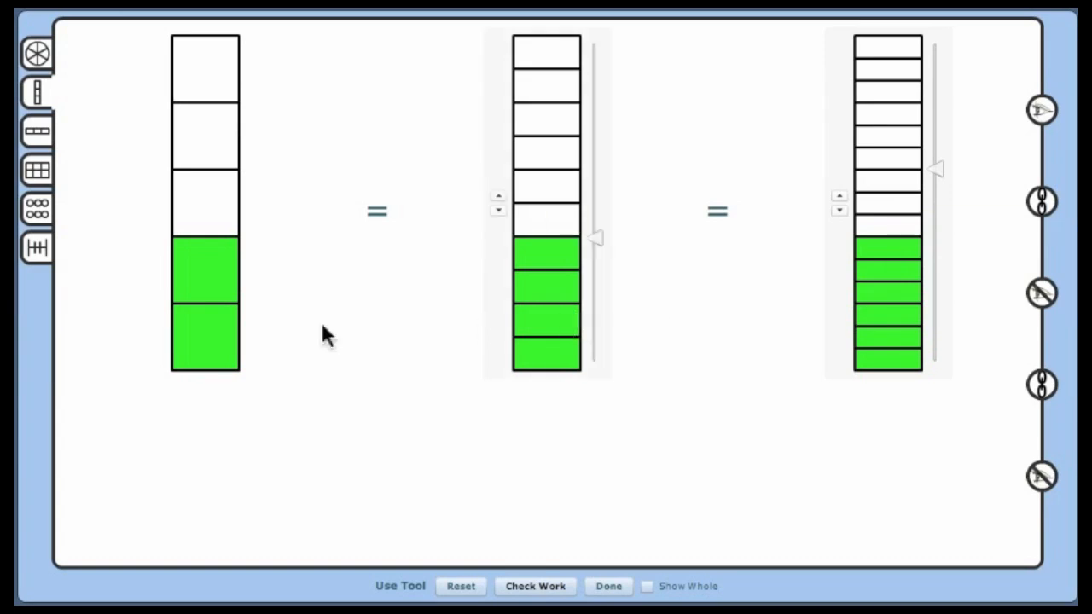
mouse_move(869, 347)
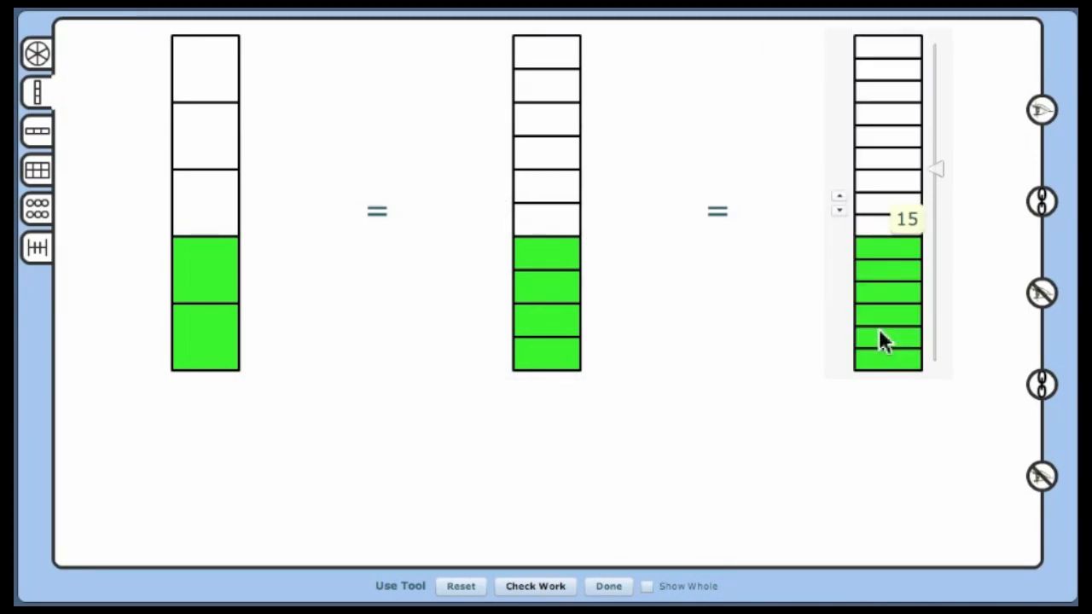
mouse_move(669, 404)
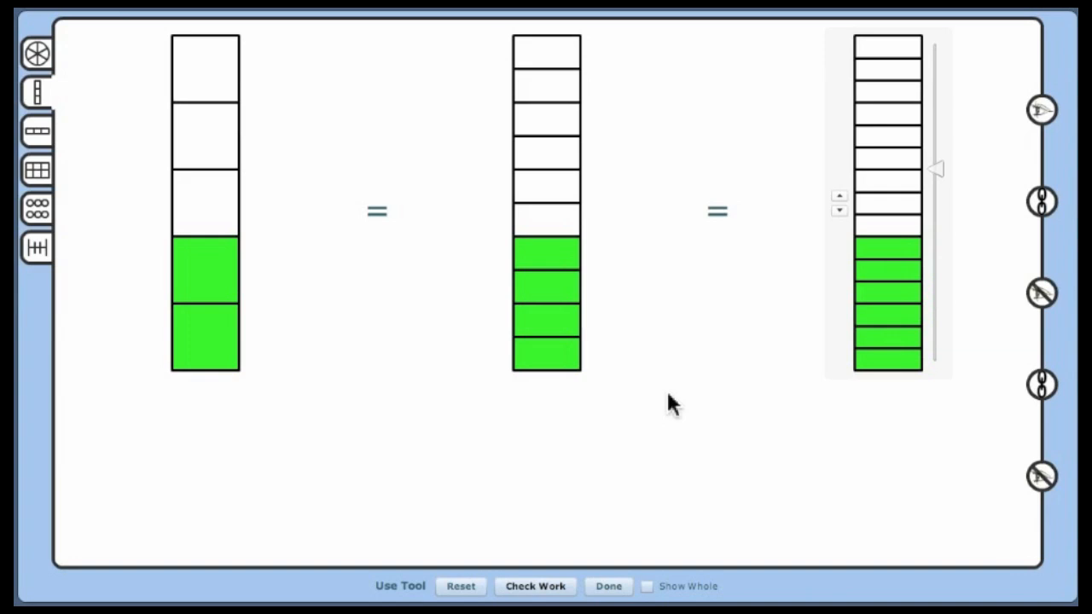
mouse_move(533, 397)
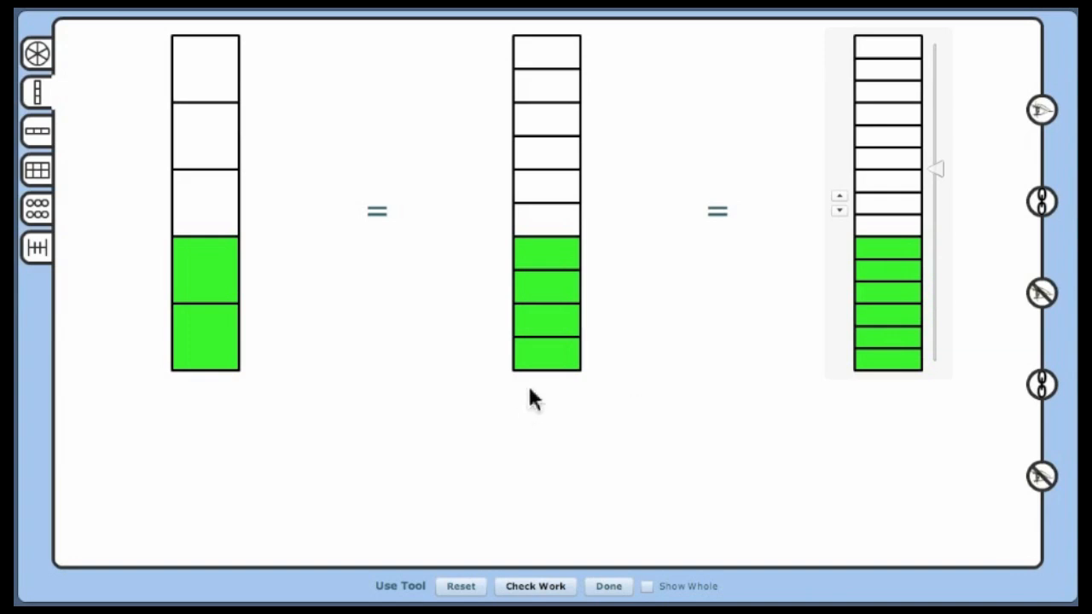
mouse_move(490, 405)
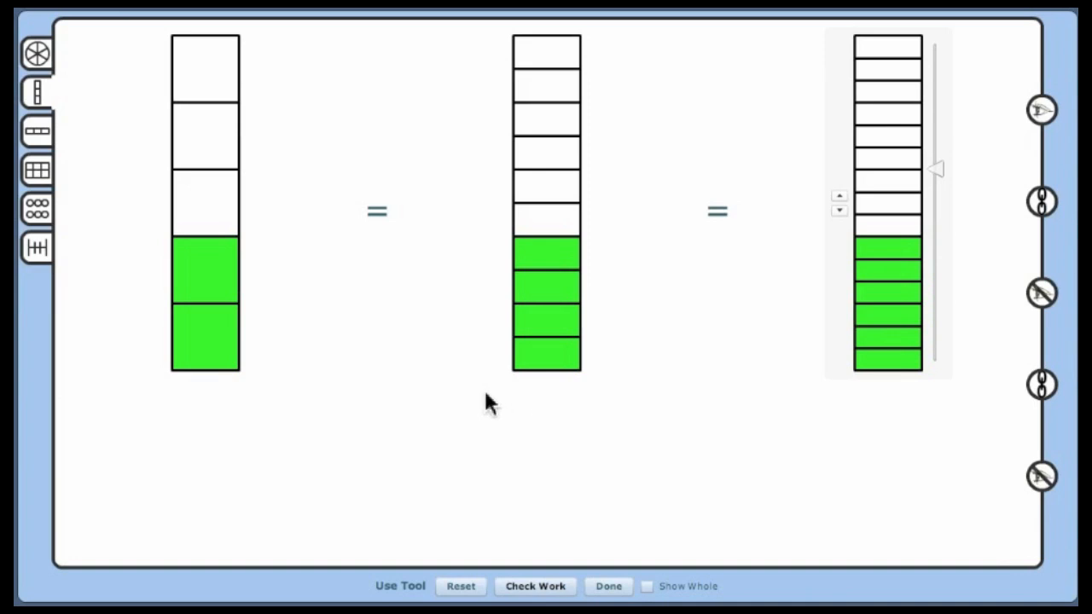
mouse_move(477, 407)
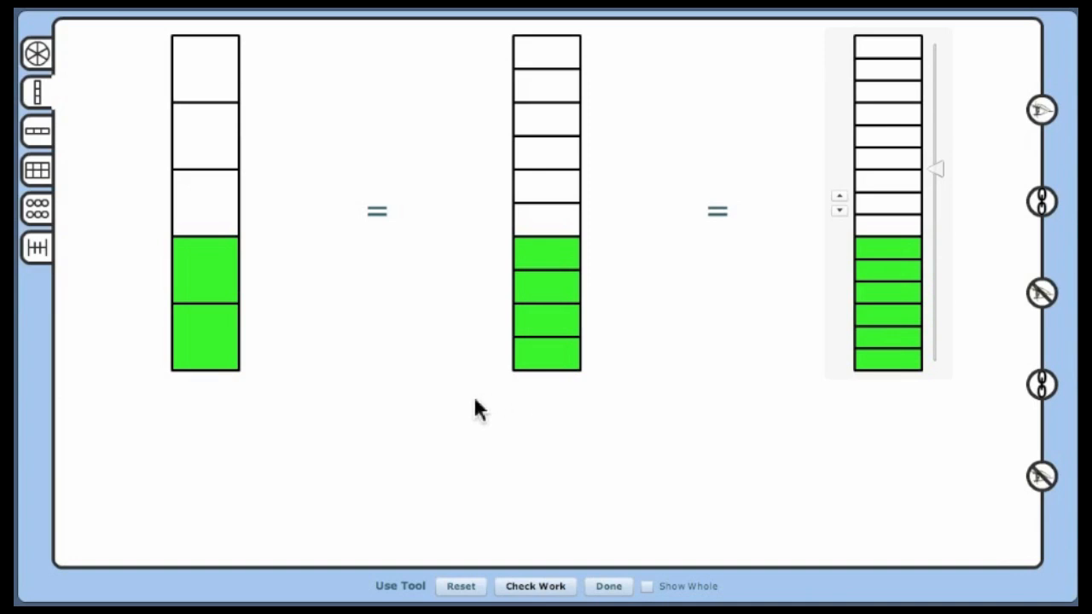
mouse_move(648, 389)
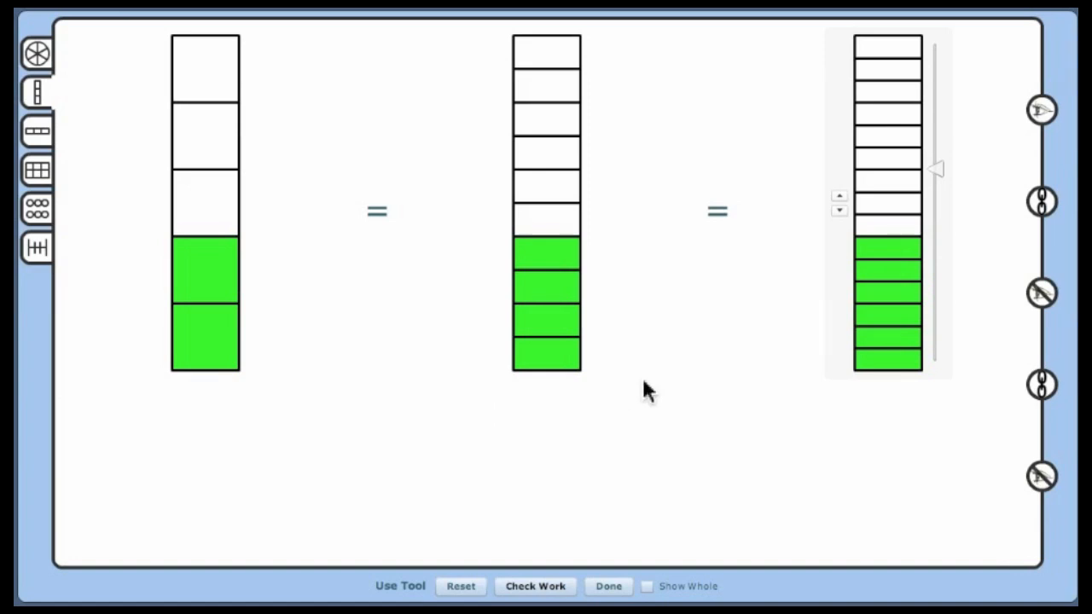
mouse_move(698, 387)
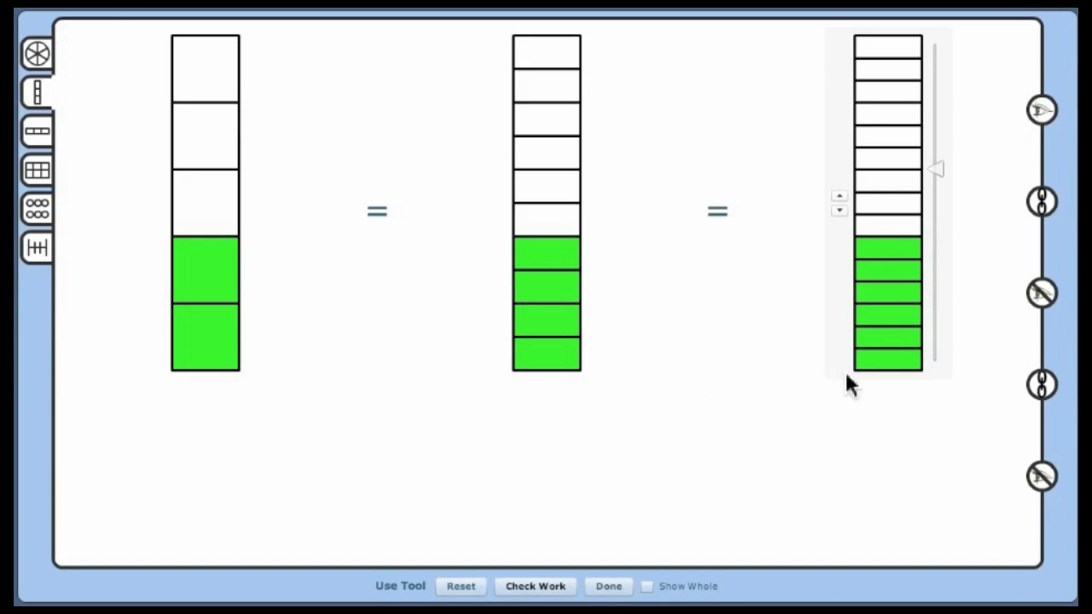
mouse_move(938, 388)
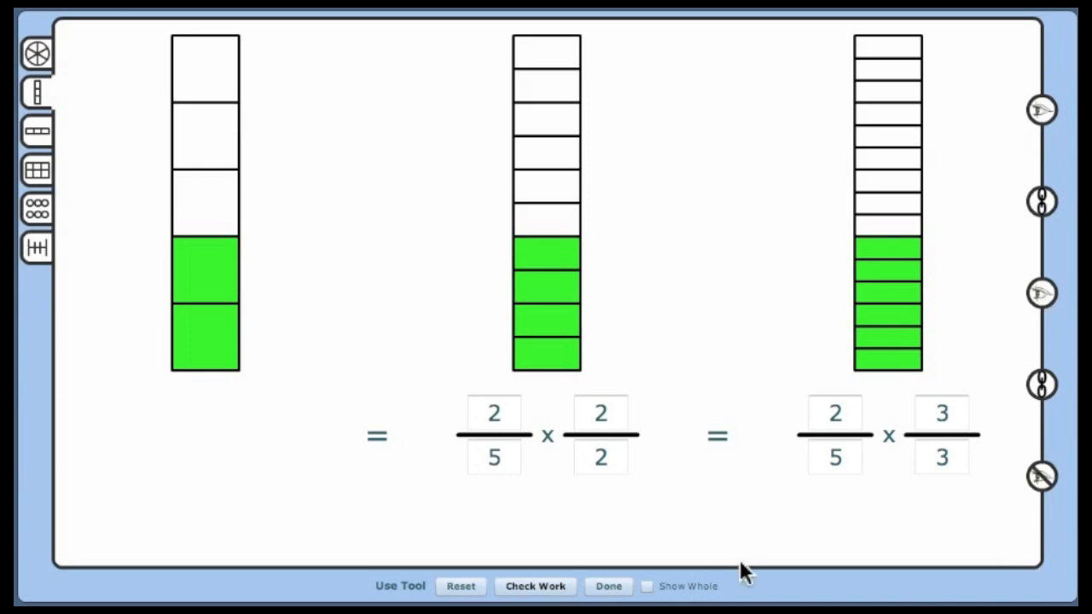
mouse_move(644, 482)
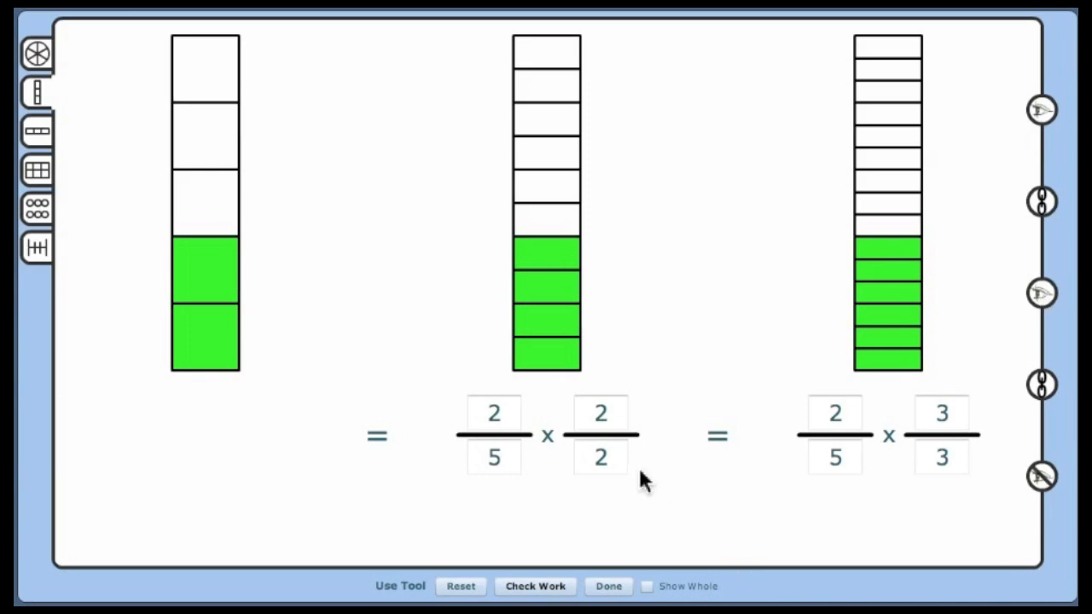
mouse_move(497, 501)
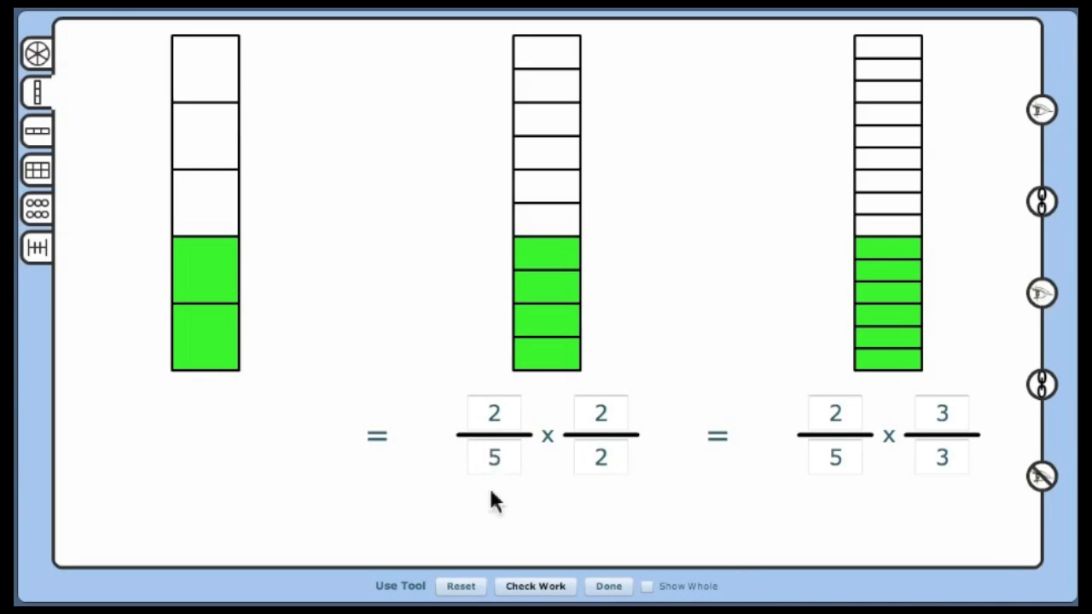
mouse_move(806, 444)
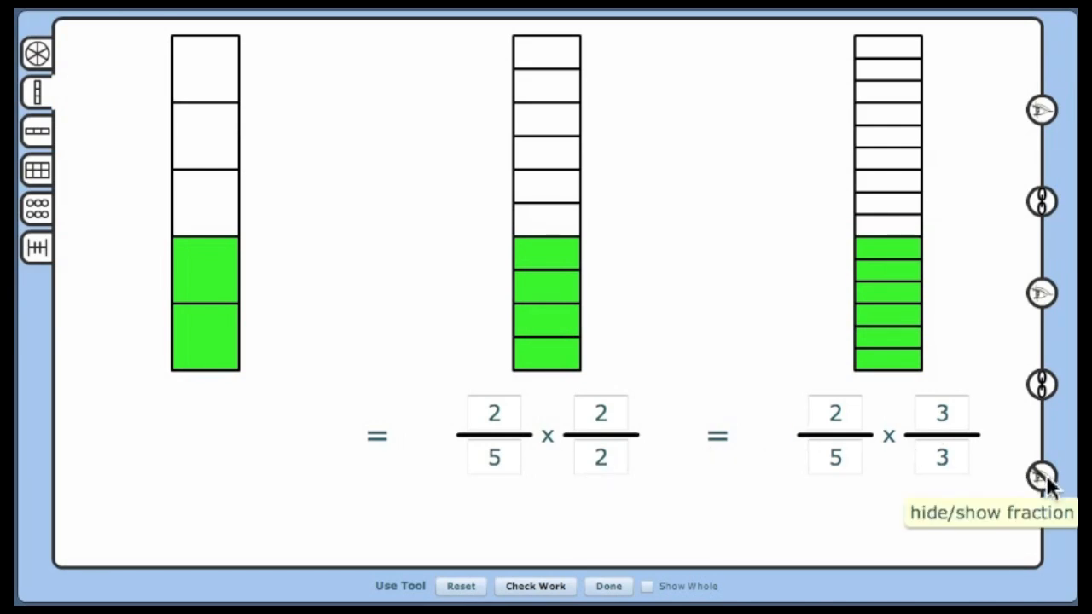
mouse_move(1053, 431)
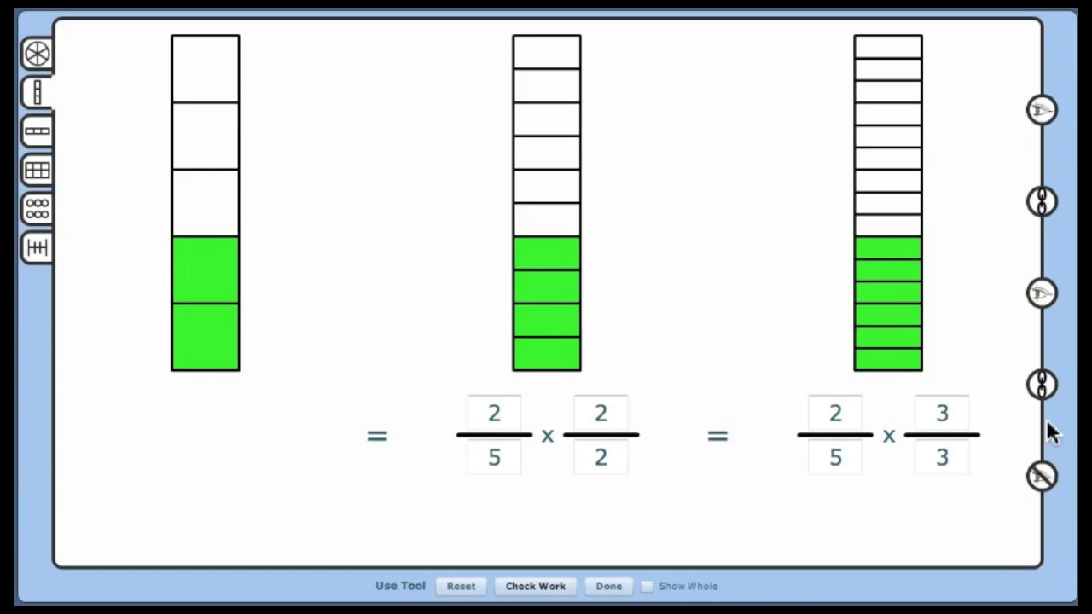
Show the fraction row 2/5 = 4/10 = 6/15 with its multiply-by-one expressions.
left_click(1041, 476)
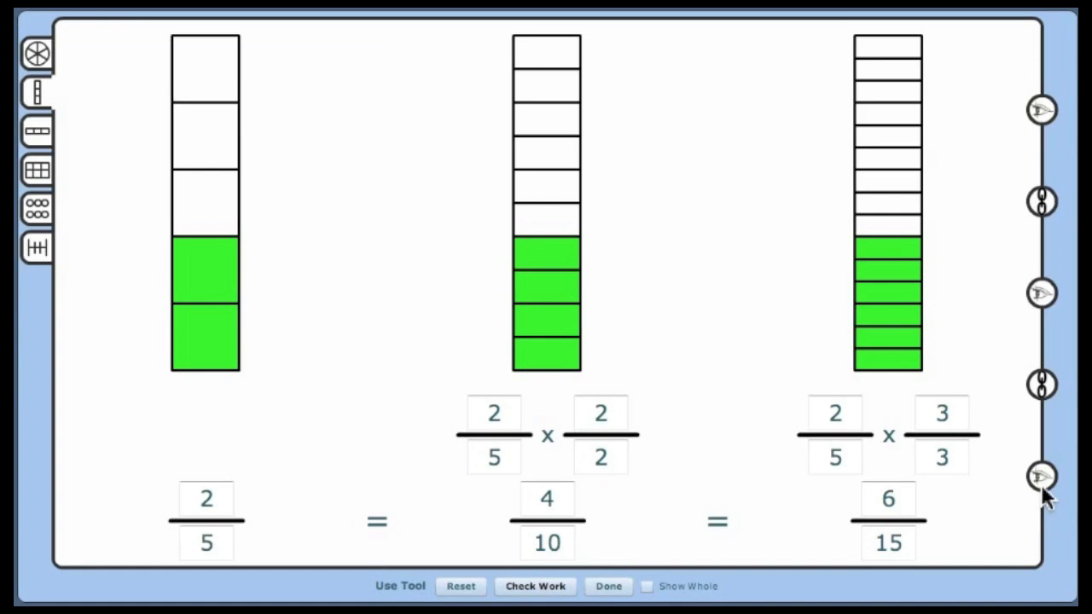
mouse_move(750, 555)
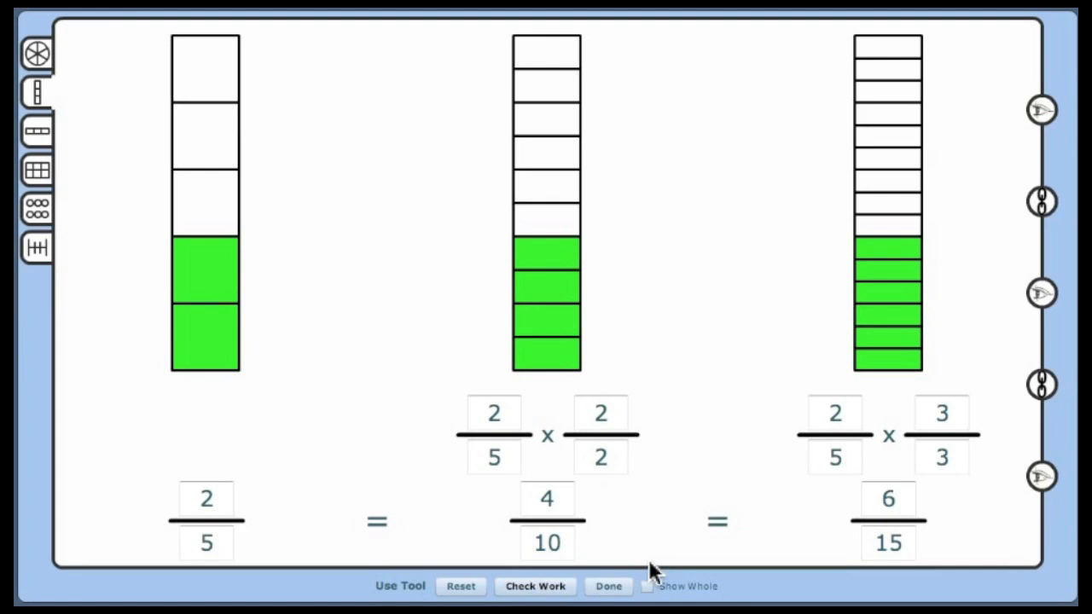
mouse_move(559, 528)
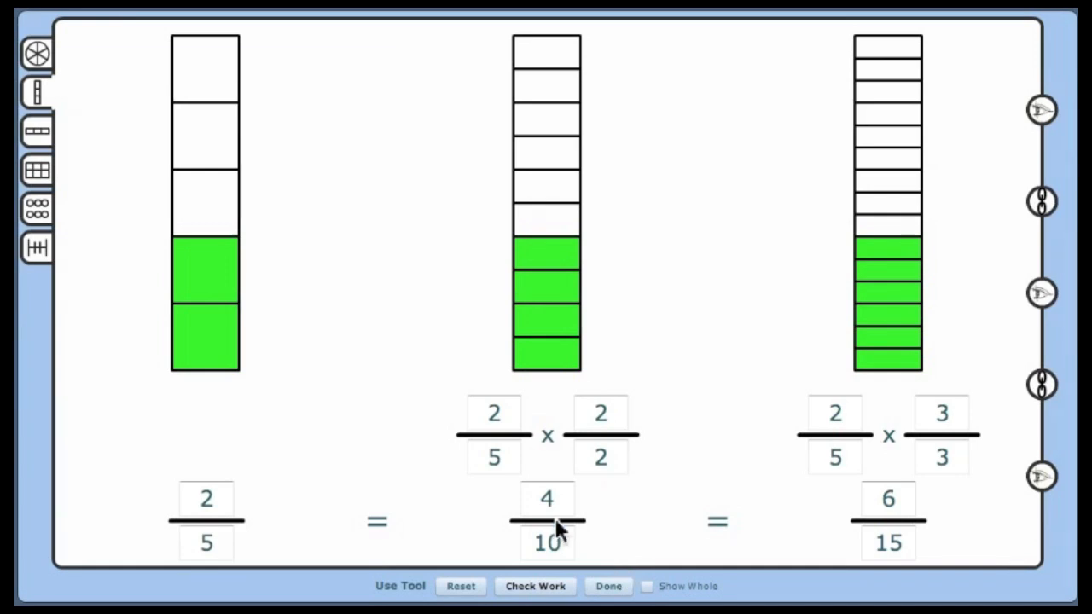
mouse_move(474, 473)
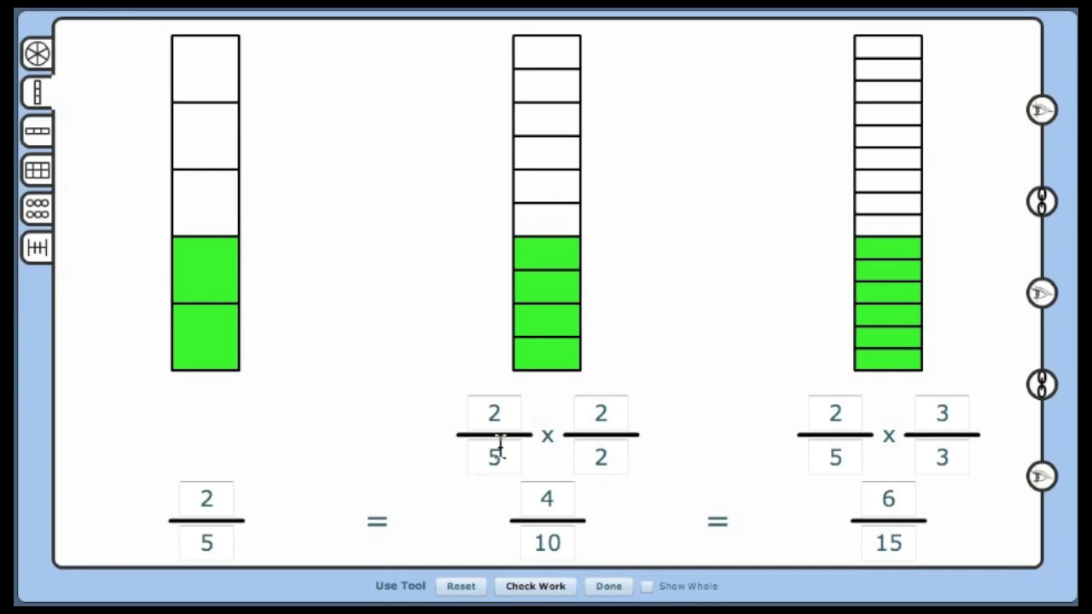
mouse_move(341, 110)
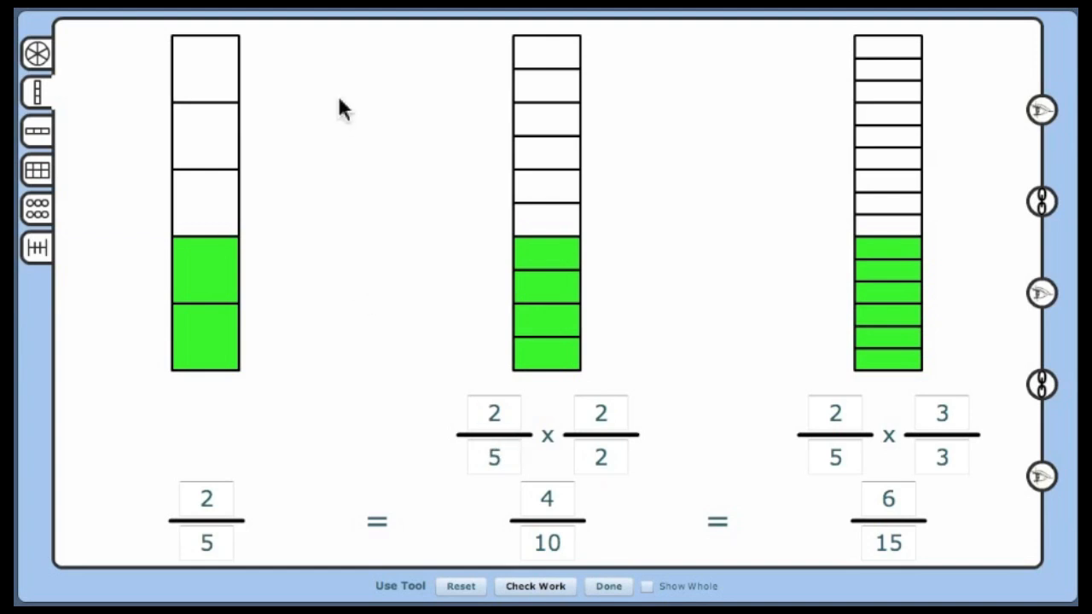